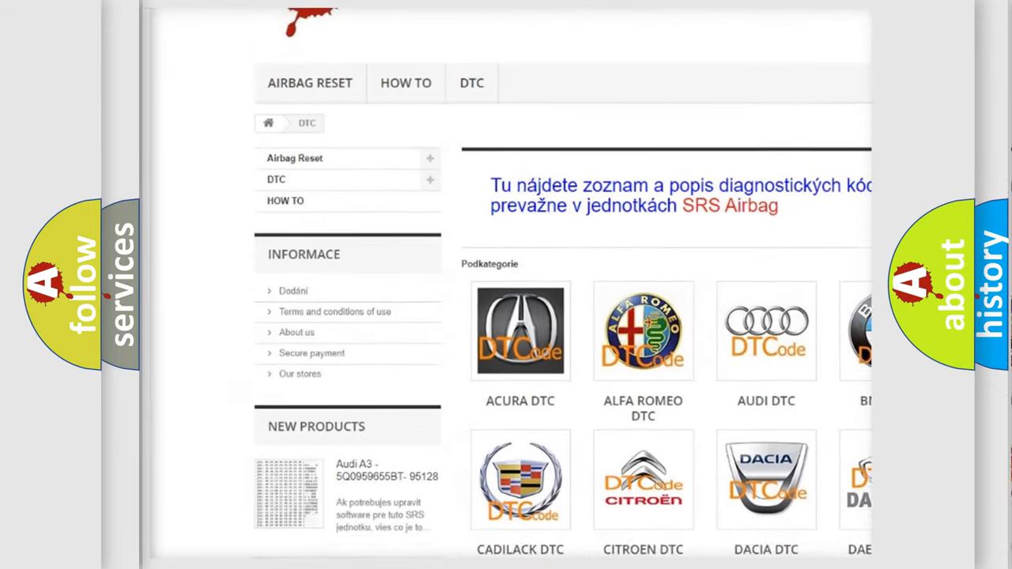
scroll("down", 3)
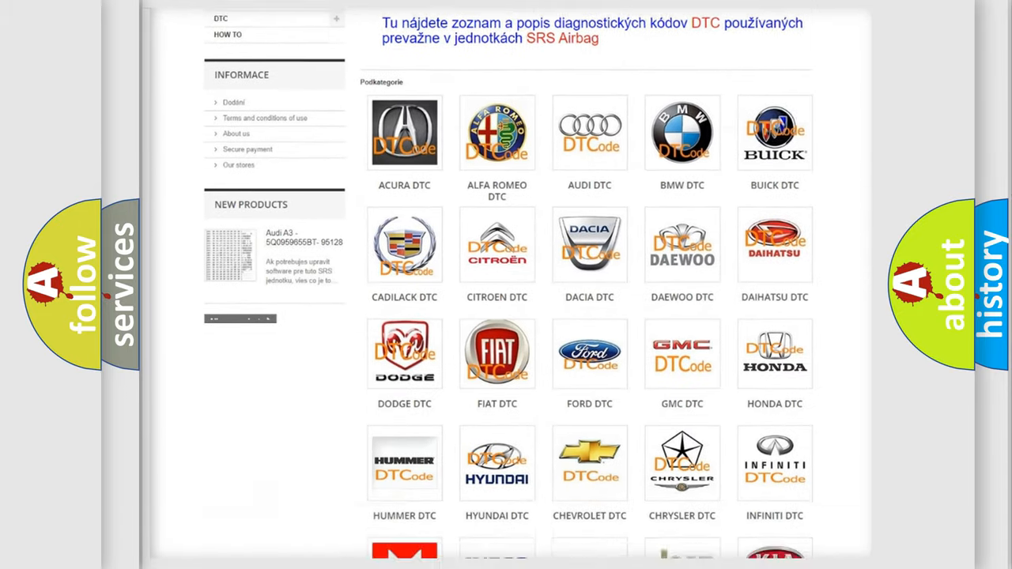
scroll("down", 3)
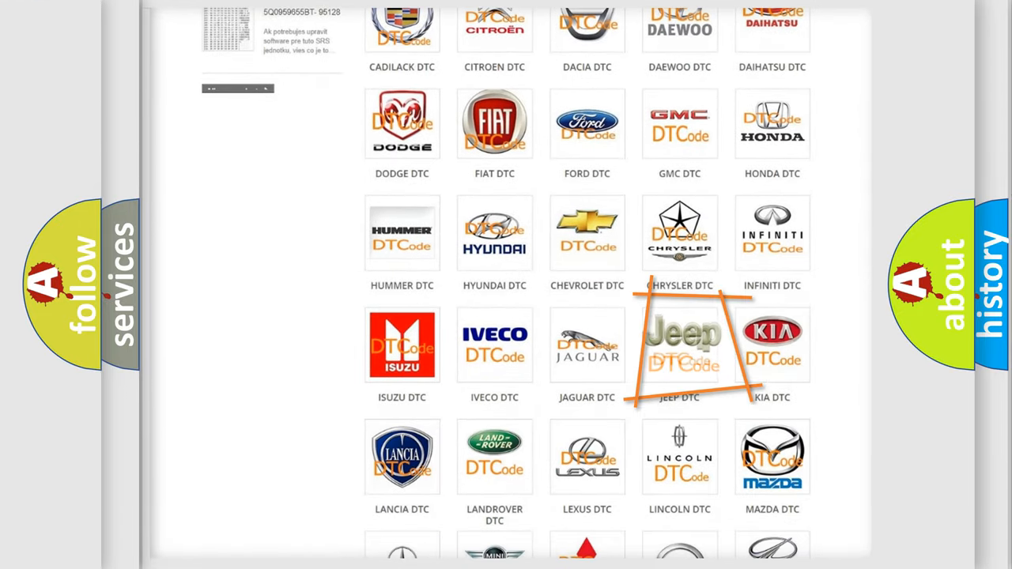